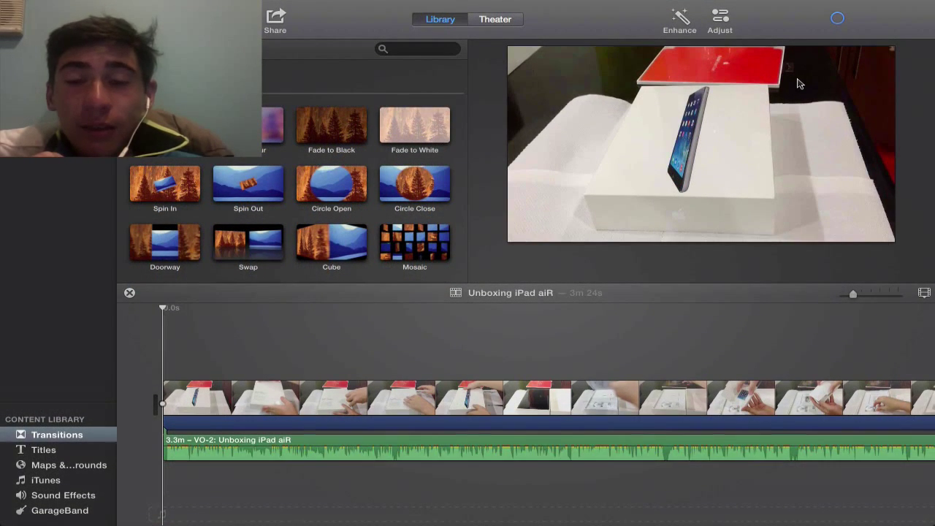
mouse_move(342, 314)
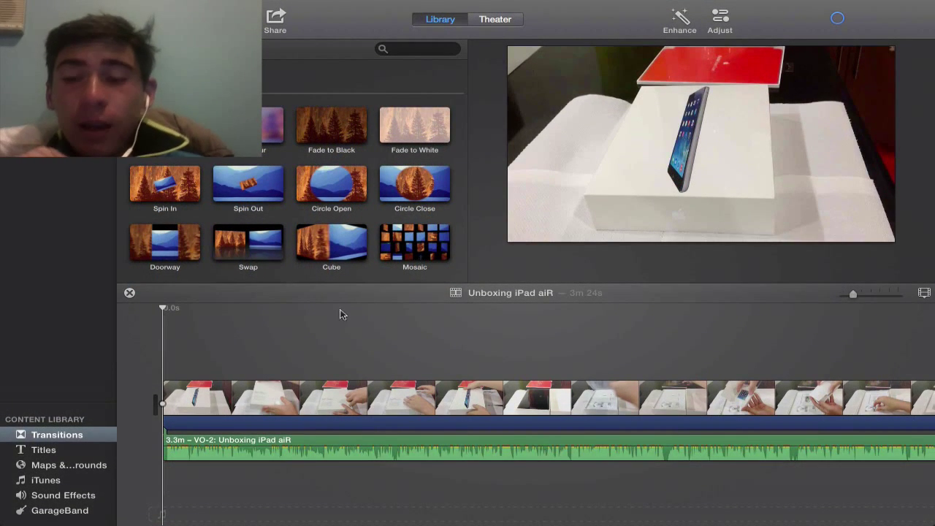
mouse_move(298, 338)
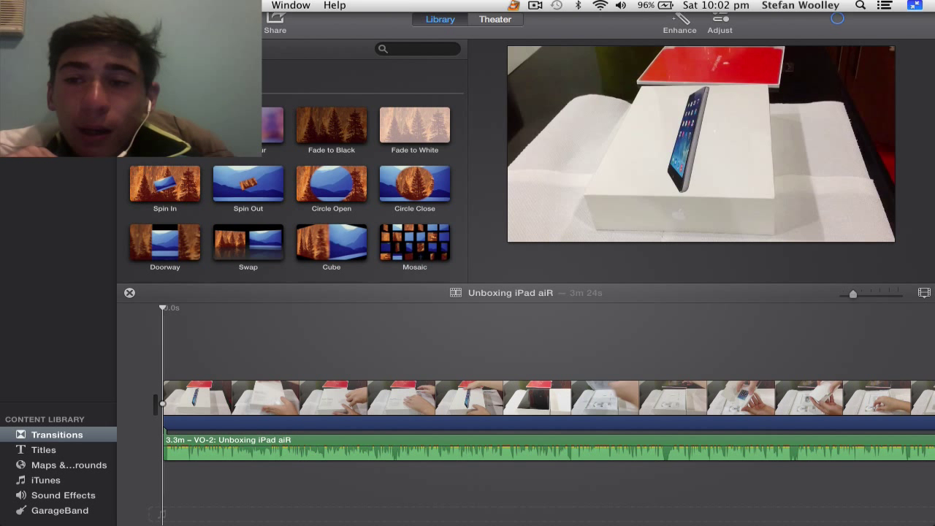
Set the voiceover start point in the timeline and show the Record Voiceover controls
click(243, 384)
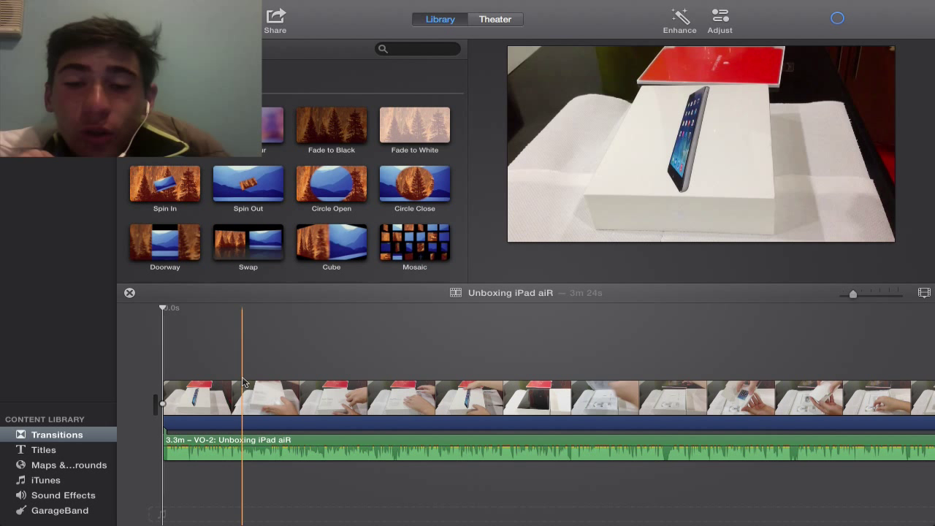
key(v)
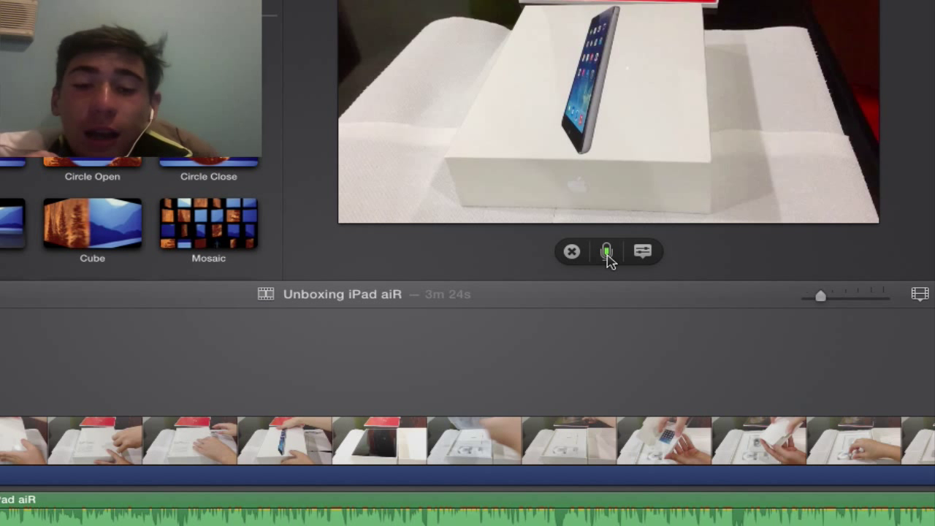
mouse_move(591, 284)
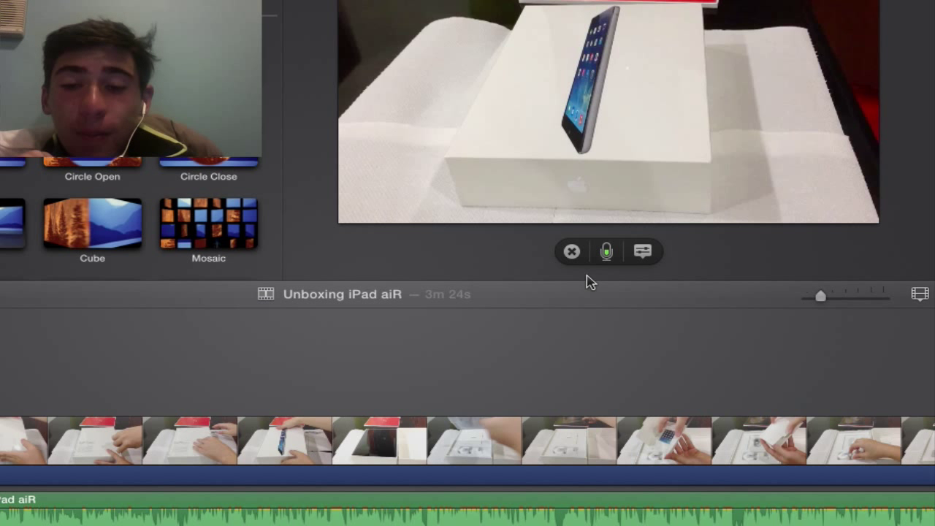
mouse_move(618, 311)
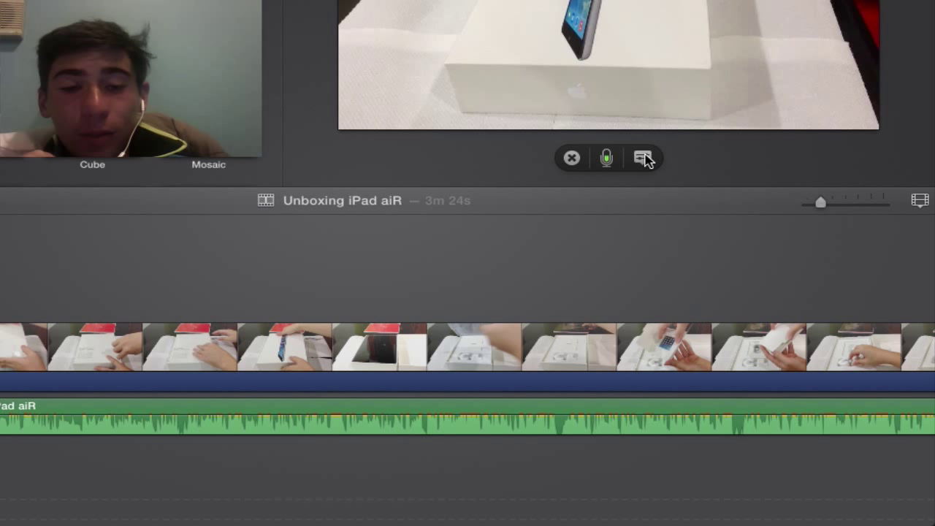
Open the voiceover options and turn the microphone input volume down
click(643, 158)
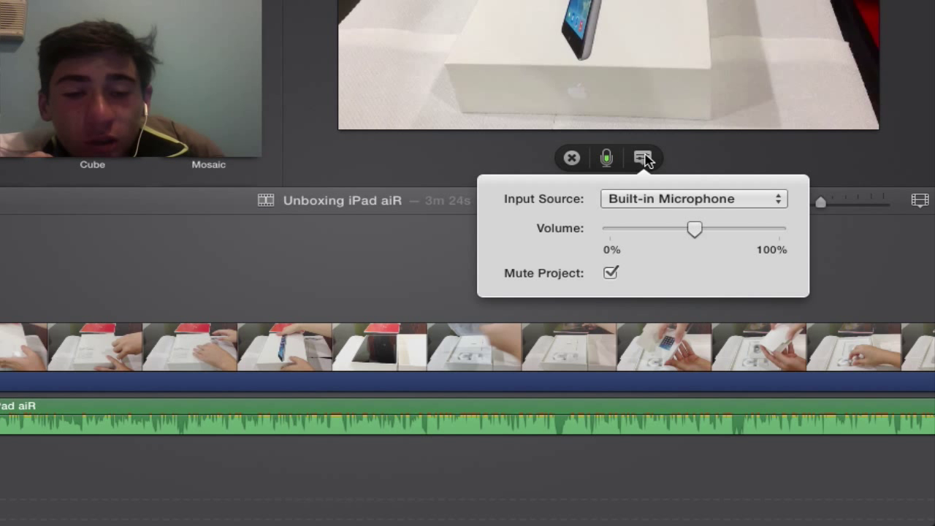
mouse_move(648, 212)
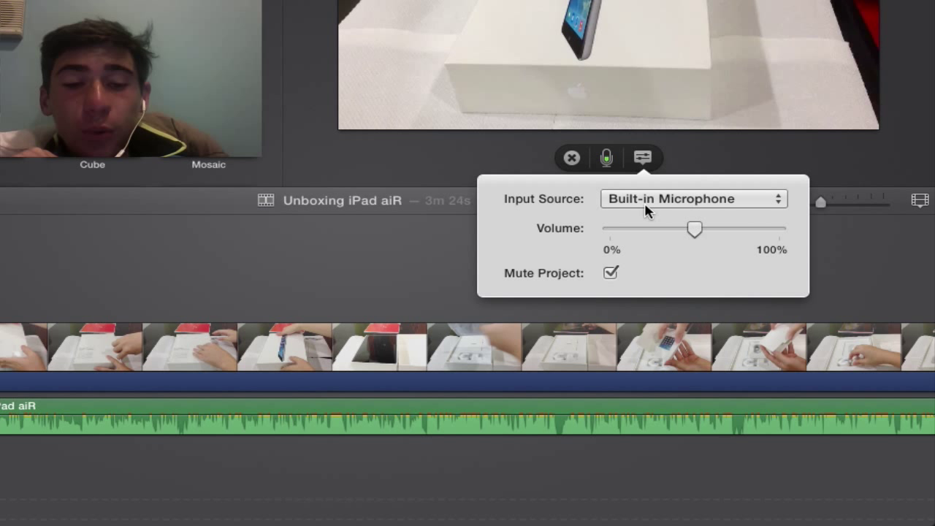
mouse_move(713, 239)
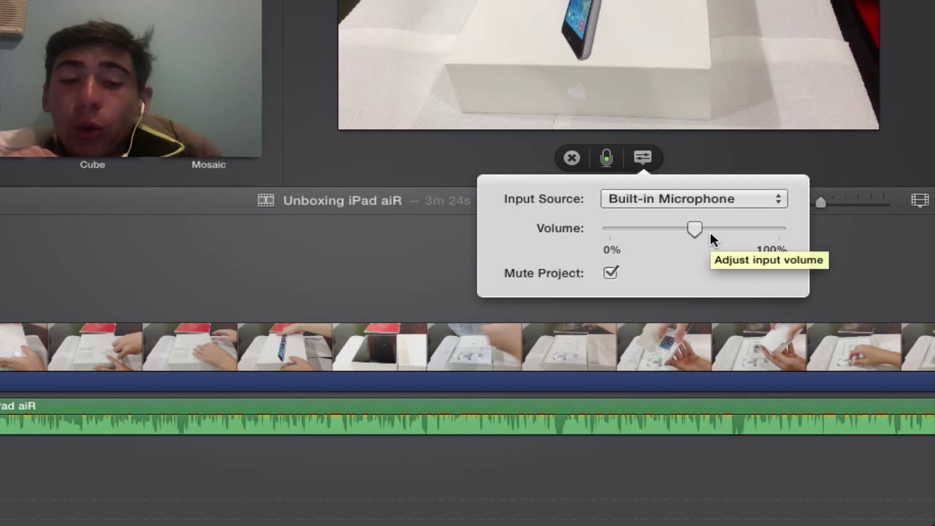
drag(694, 228, 658, 228)
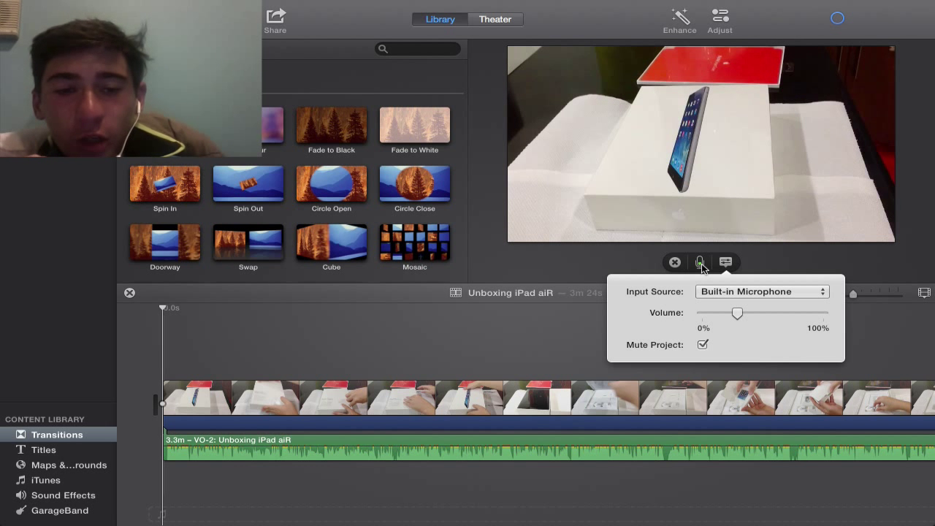
Record the 11.1-second VO-3 voiceover clip at the project start
click(699, 263)
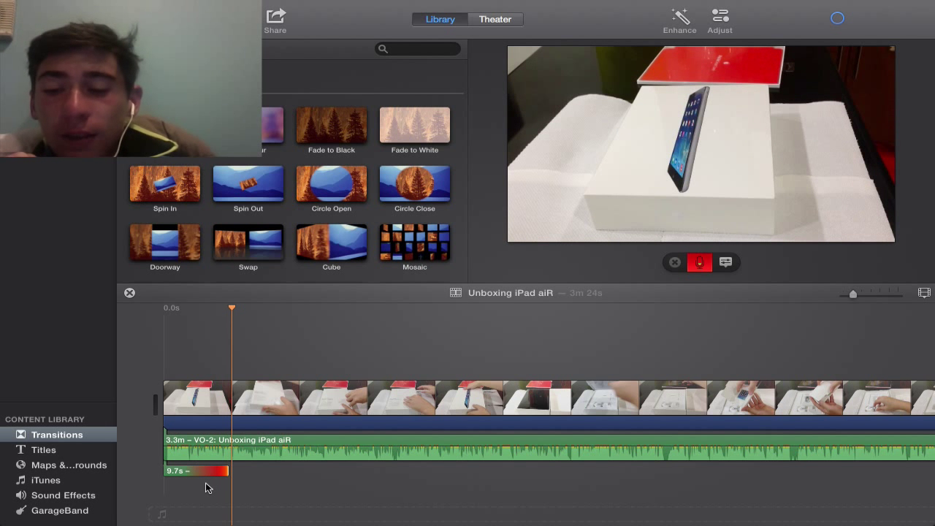
click(699, 261)
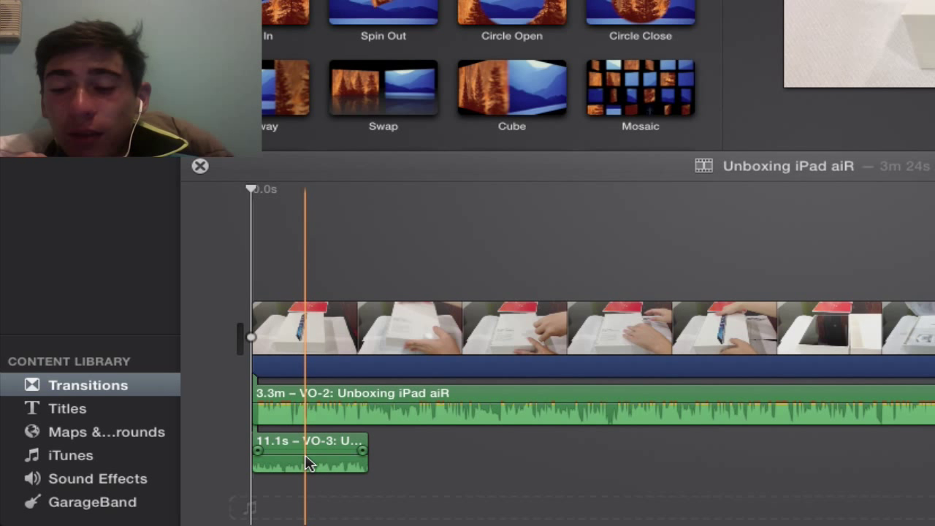
Select the VO-3 voiceover clip and drag its volume line up to 200%
click(309, 453)
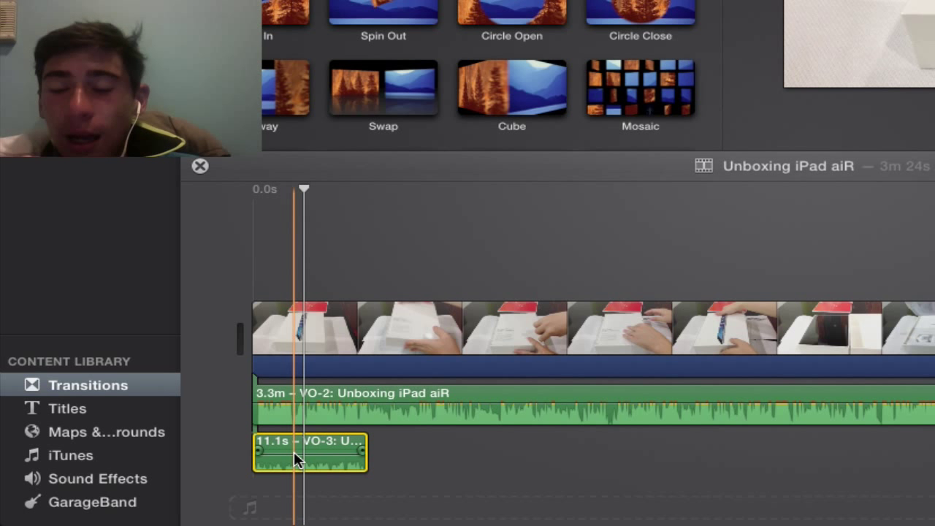
mouse_move(299, 457)
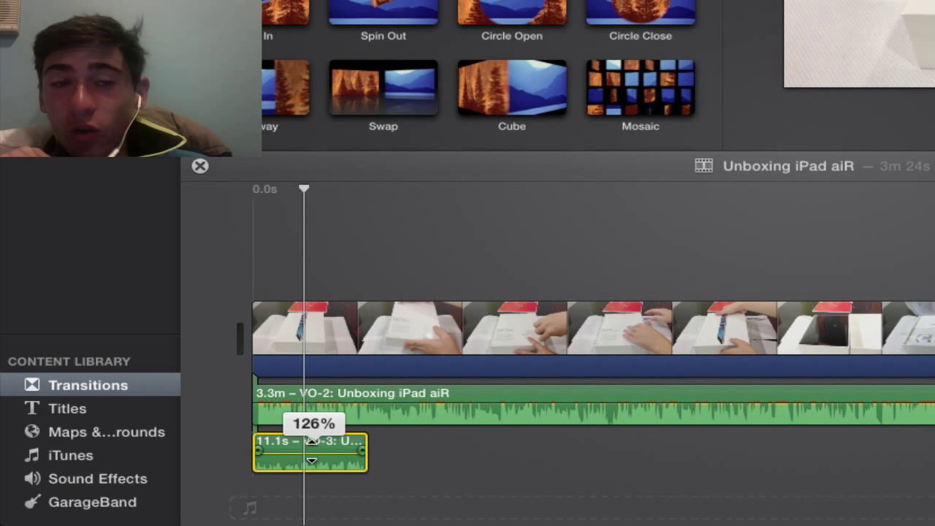
drag(311, 440, 311, 453)
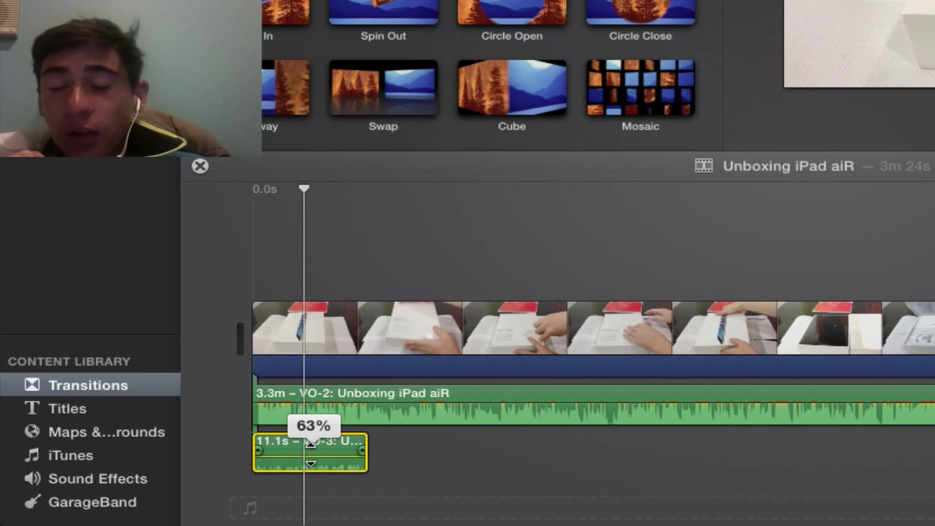
drag(310, 444, 311, 420)
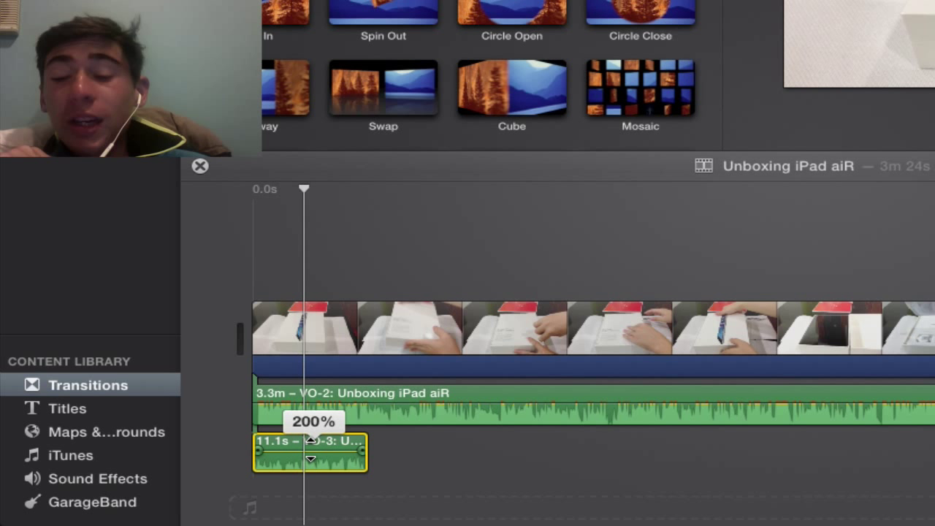